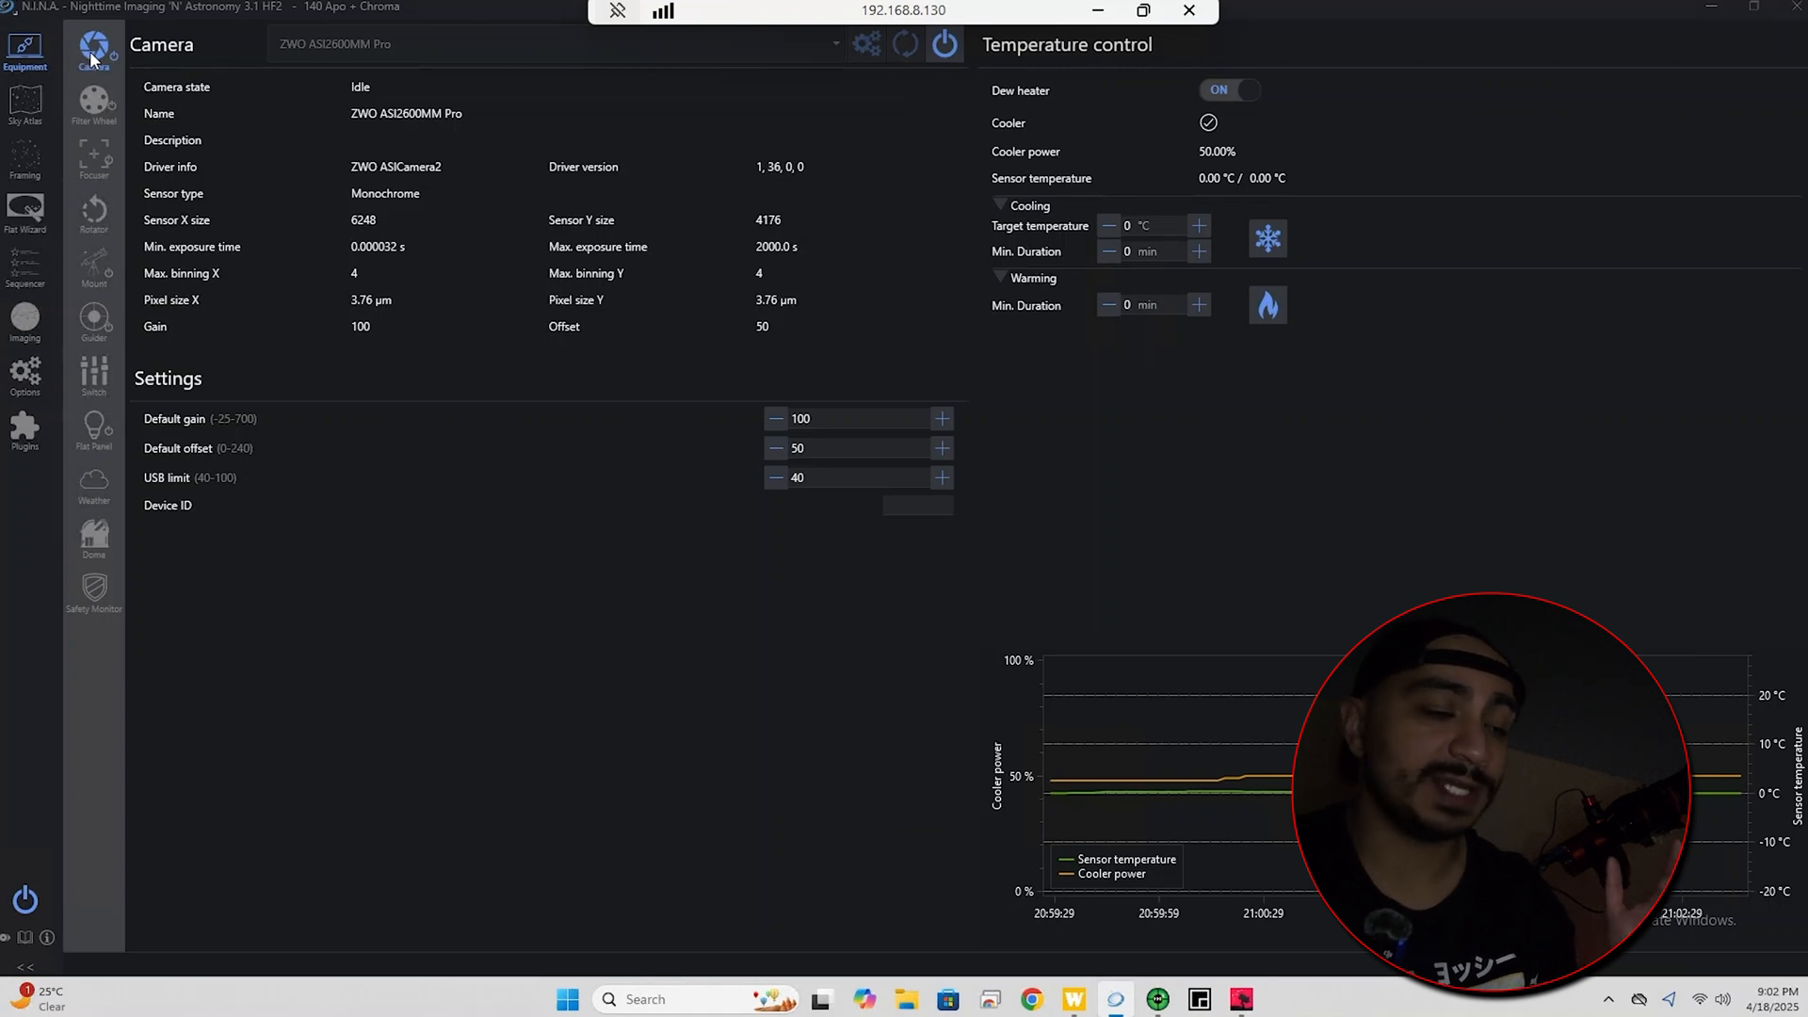
pyautogui.moveTo(94, 296)
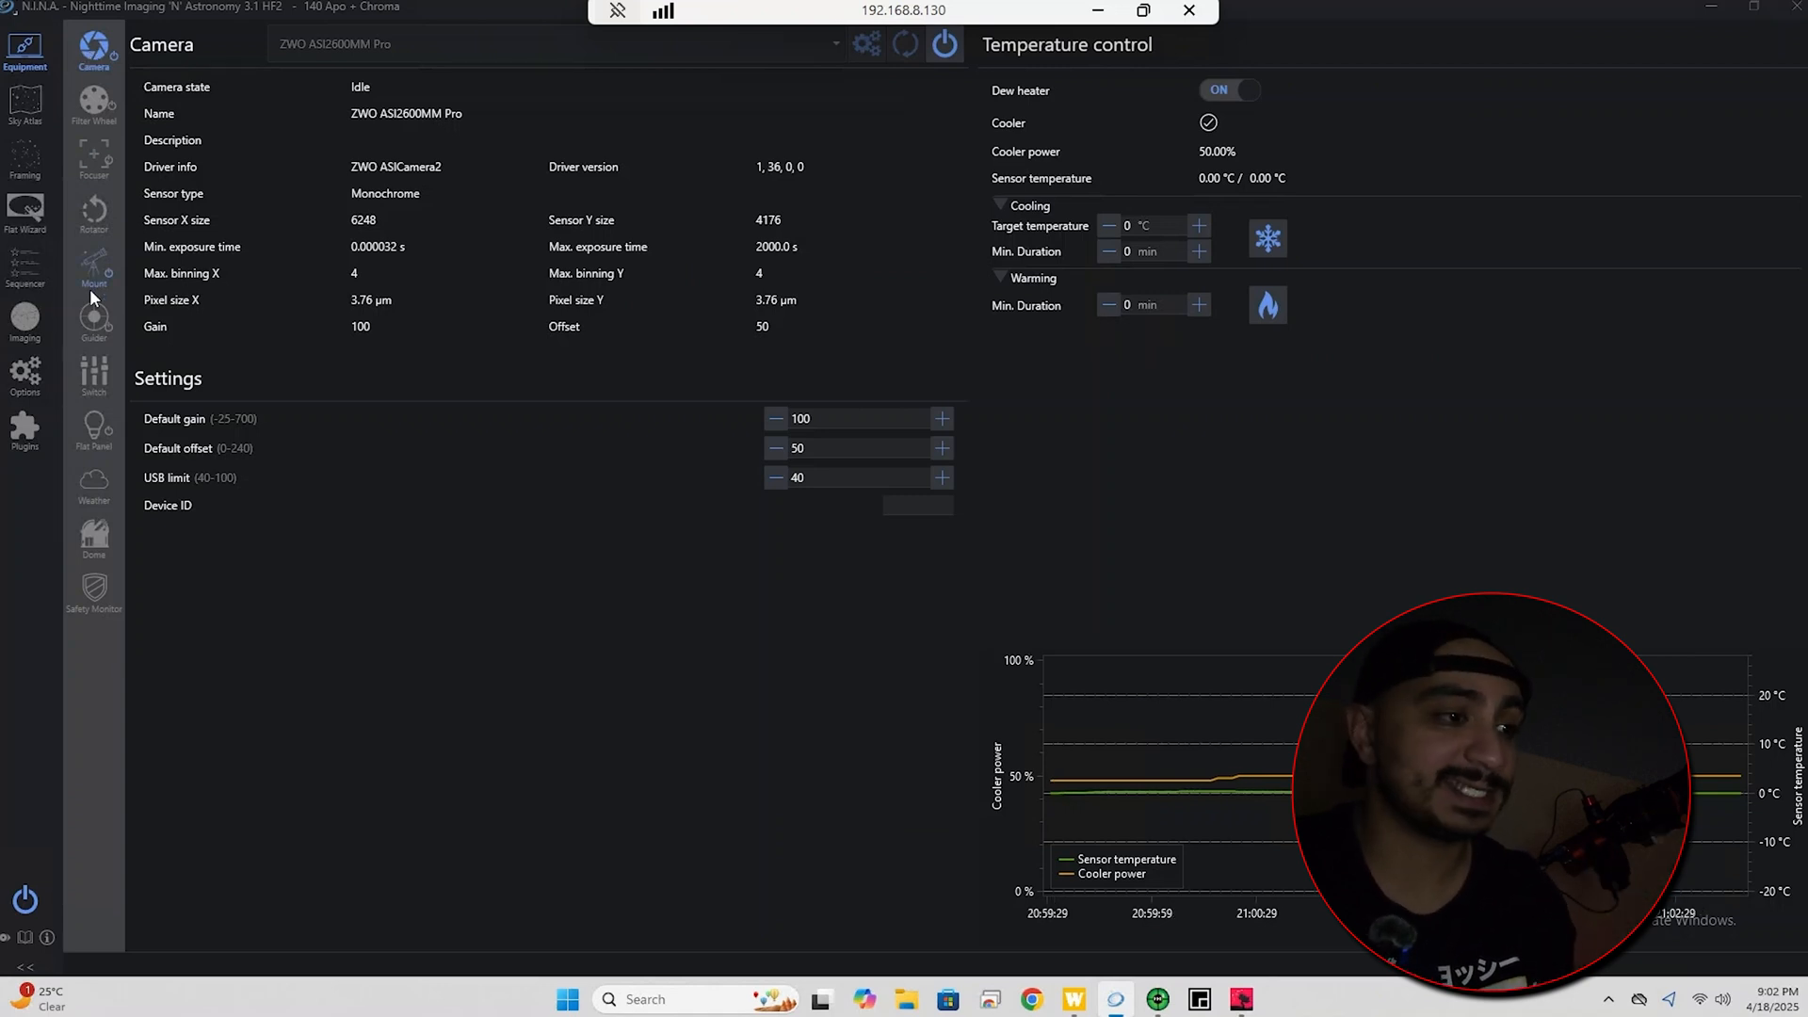
# - Show the WandererCover flat panel with trained flat exposure times for L, R, G, B, H, O and S
pyautogui.click(95, 428)
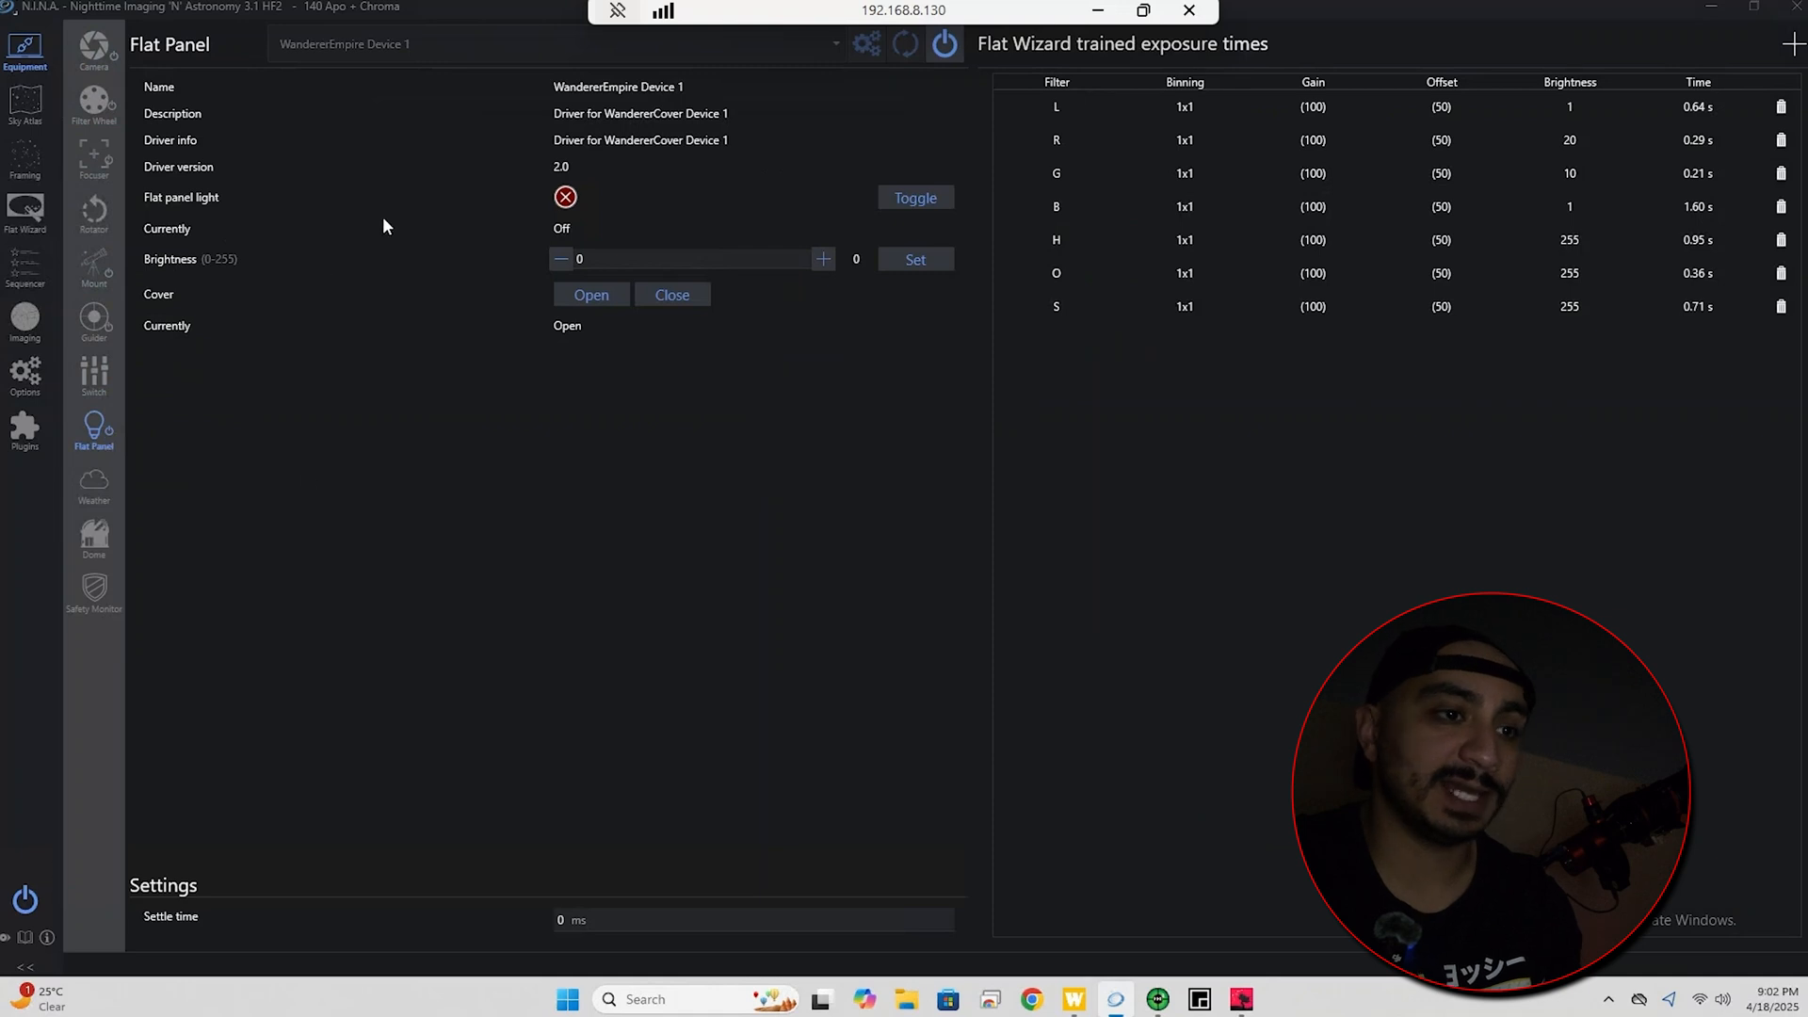
pyautogui.moveTo(686, 391)
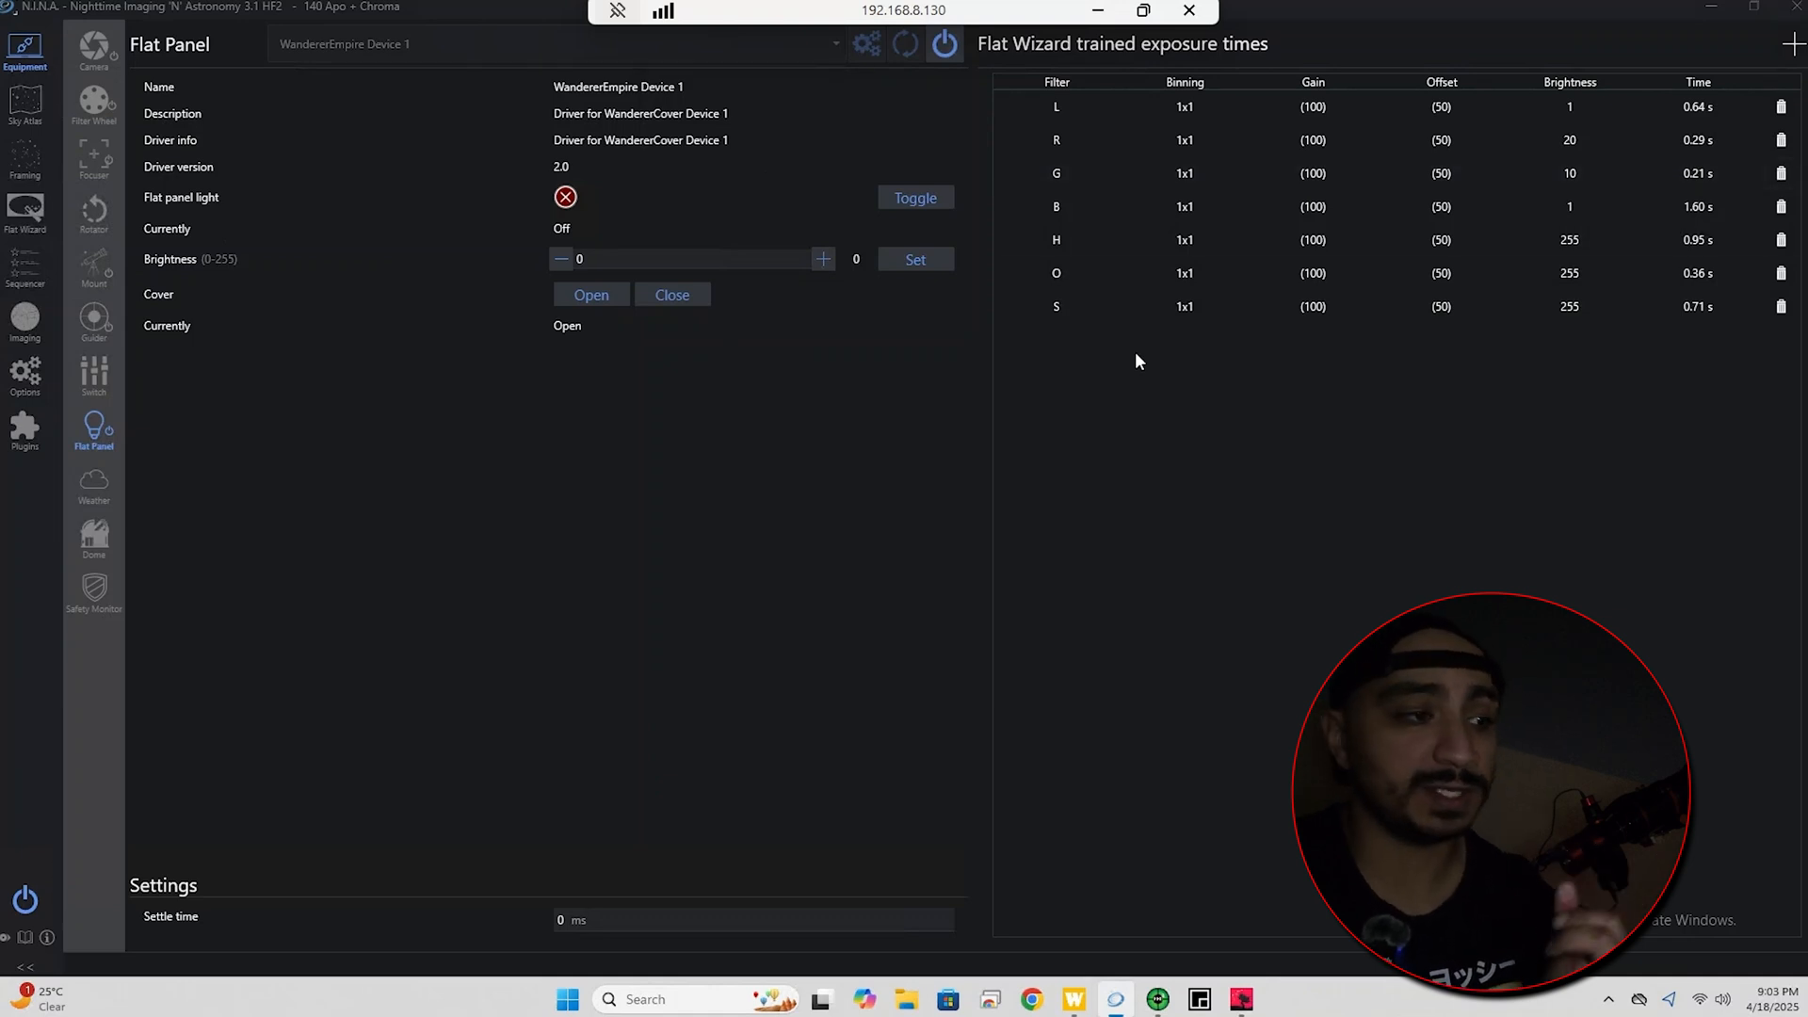
# - Show the advanced sequence with startup cooling, the M 81 target and the end block
pyautogui.click(25, 264)
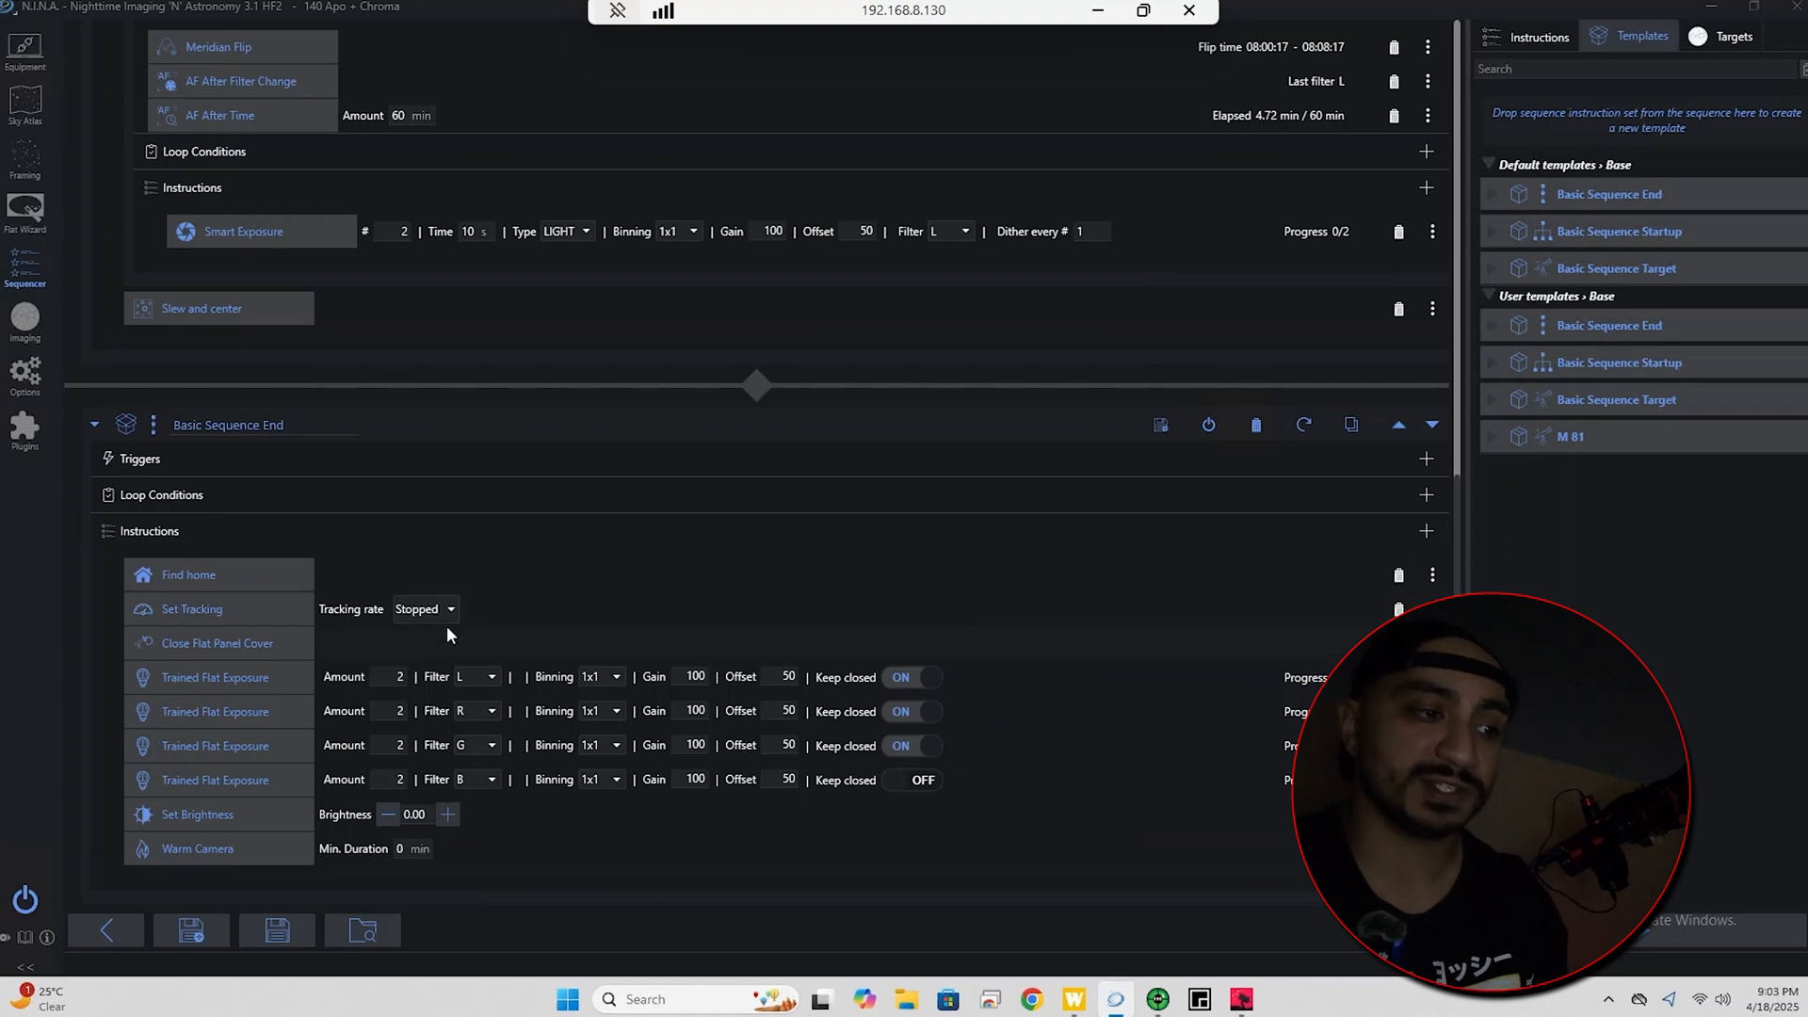
pyautogui.moveTo(243, 652)
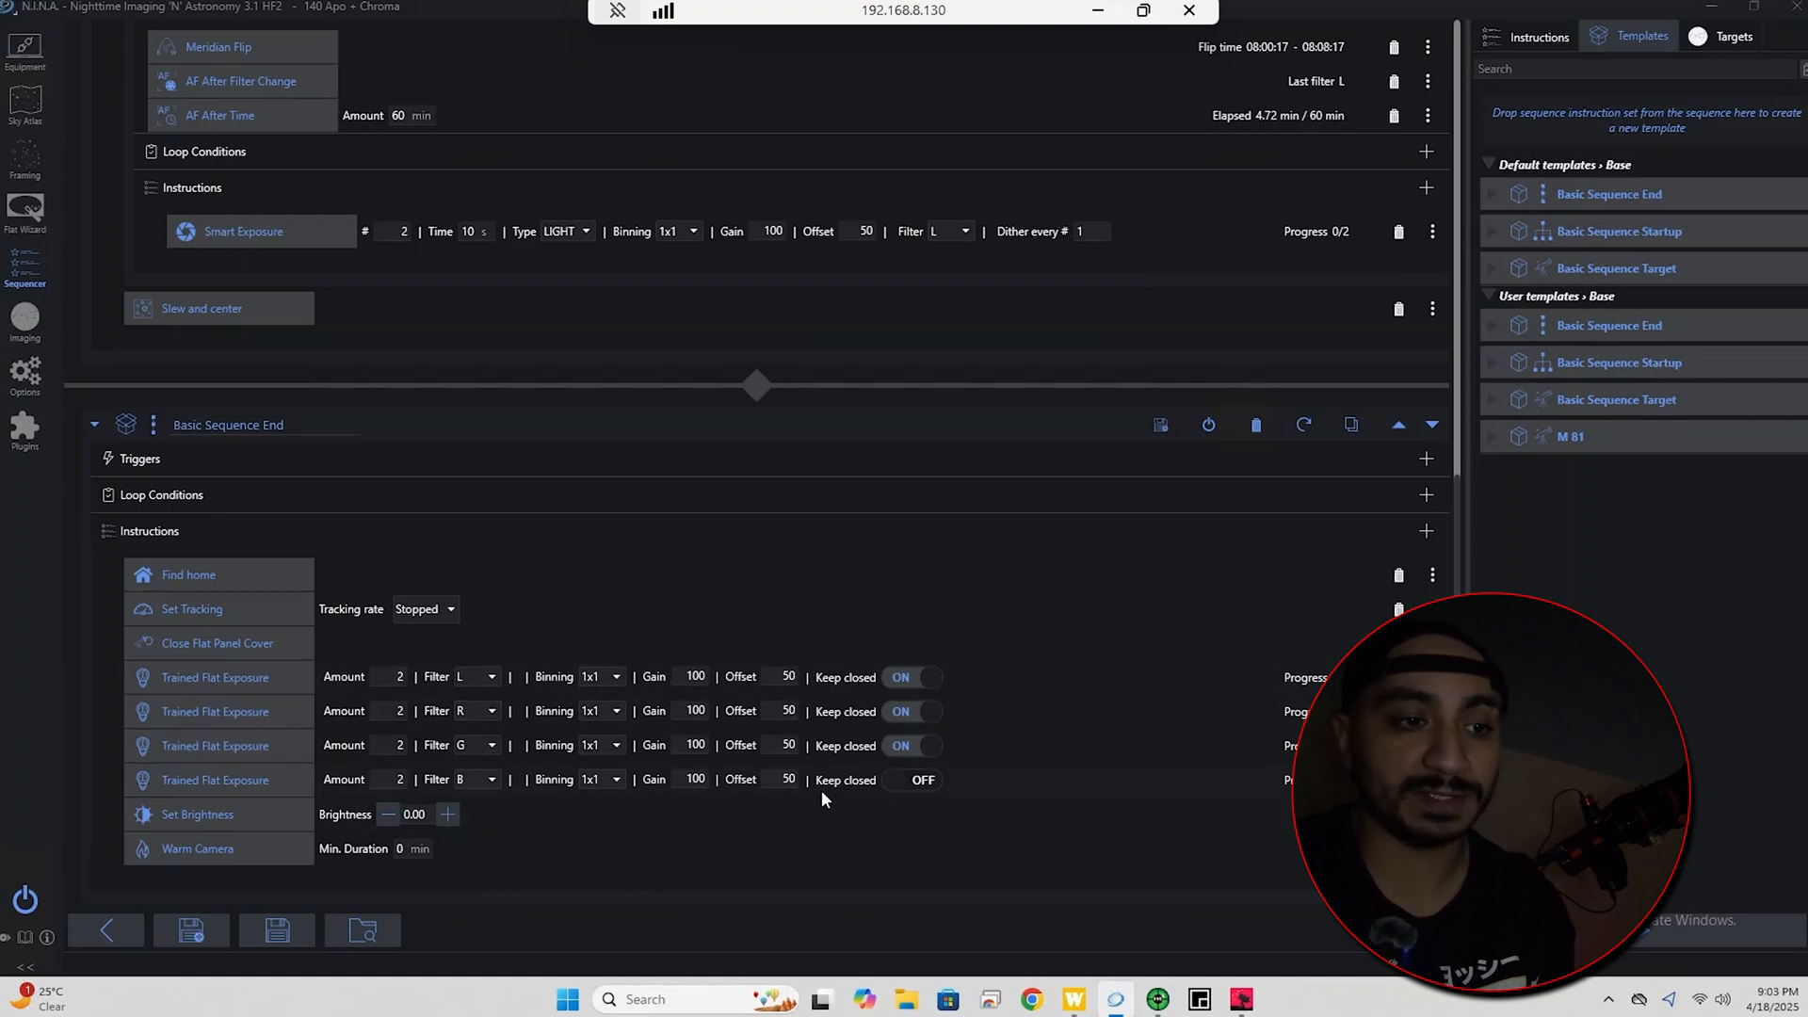
pyautogui.moveTo(897, 799)
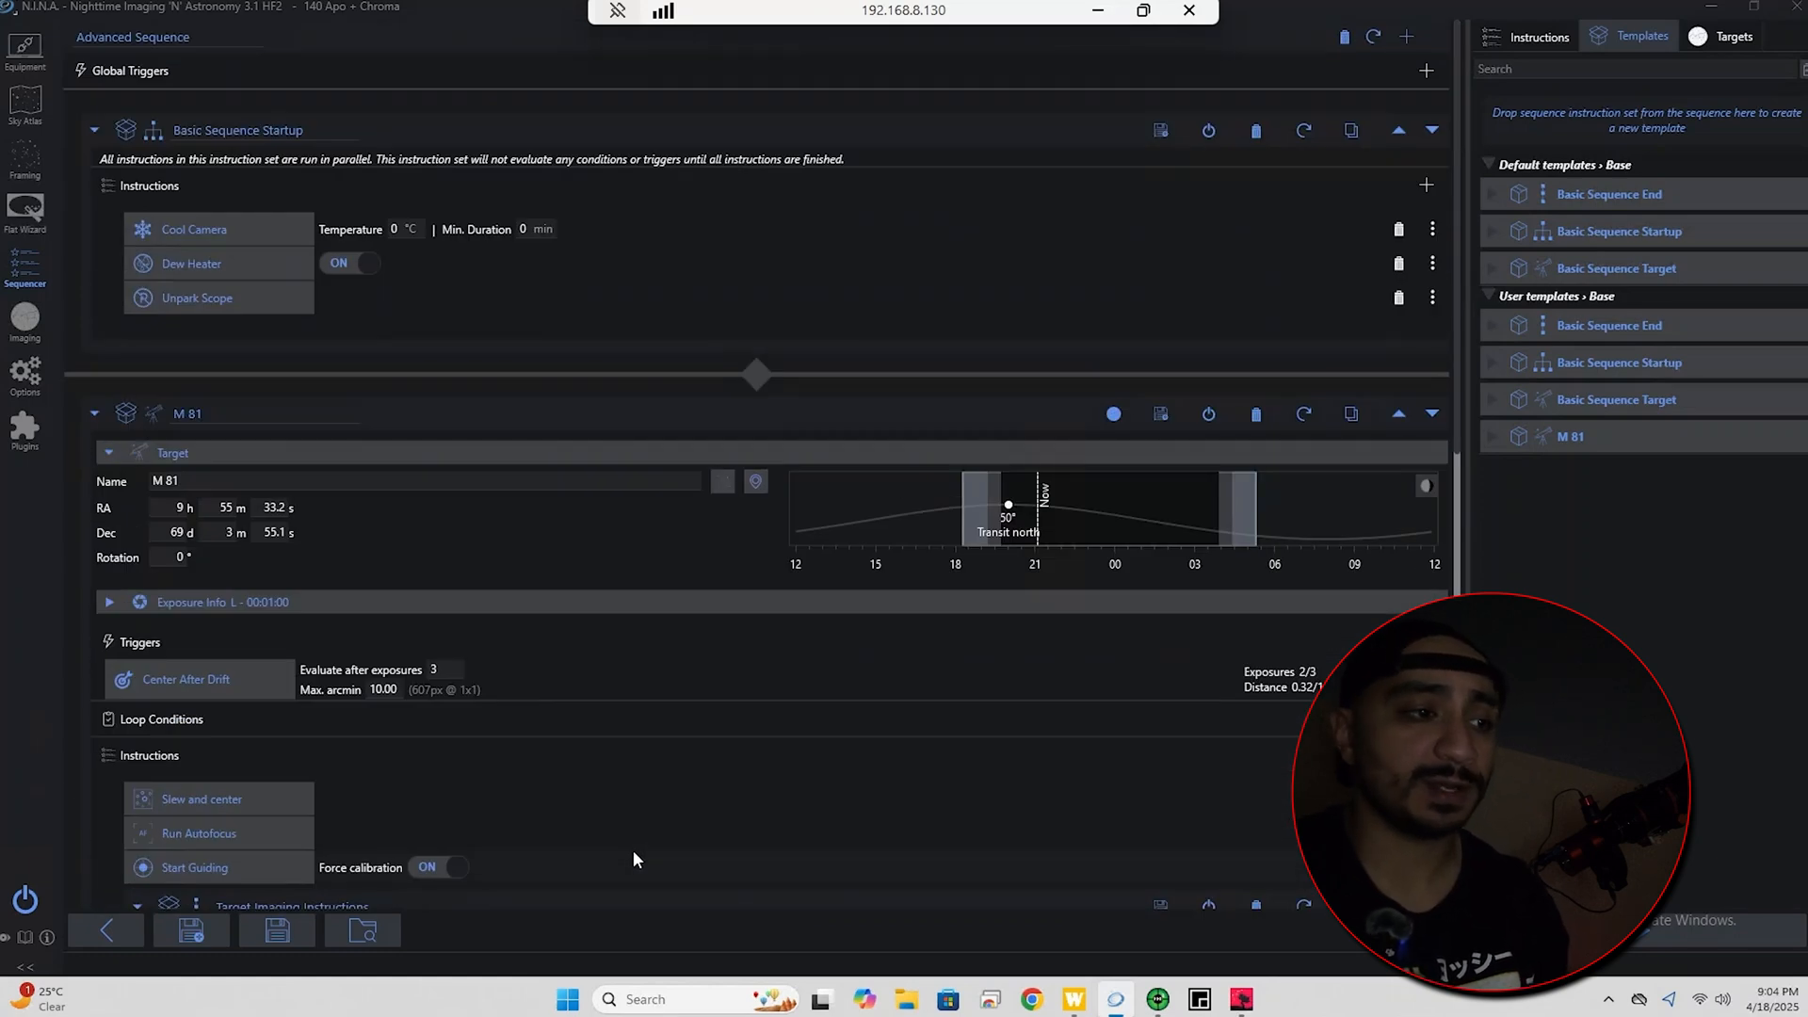
# - Follow the running sequence through M 81's slew and autofocus toward Start Guiding
pyautogui.scroll(-3)
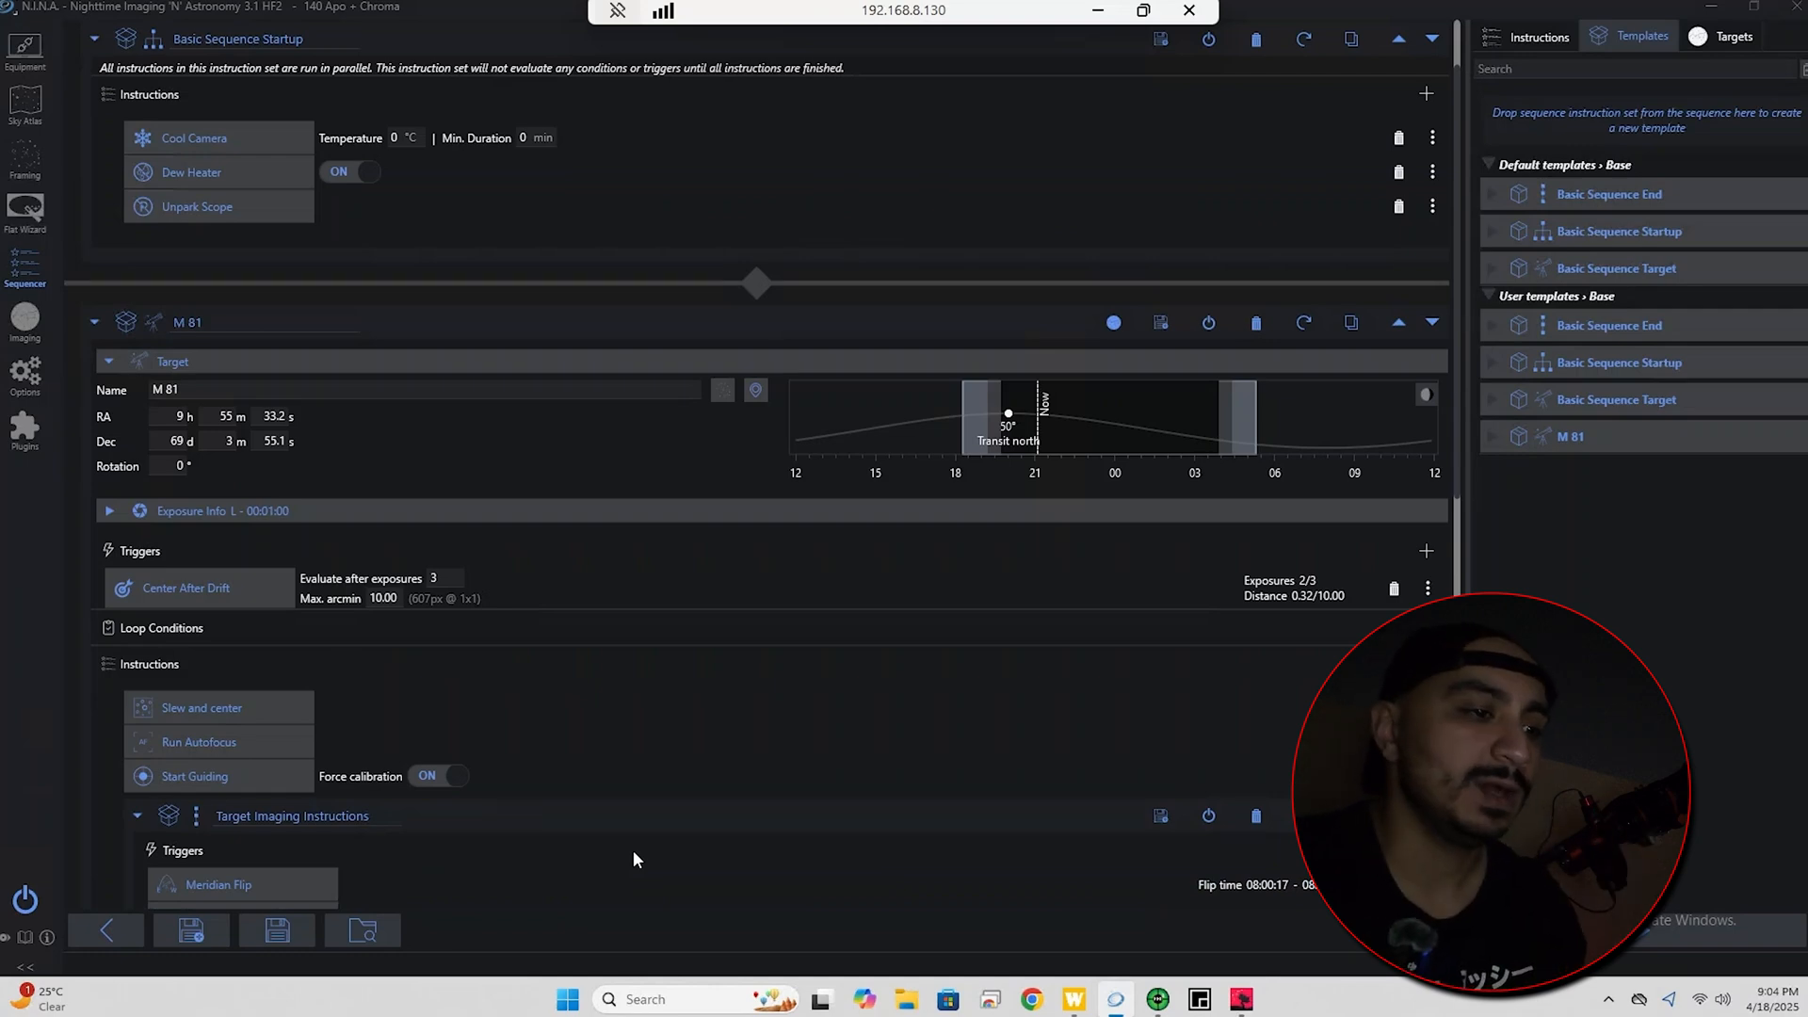
pyautogui.scroll(-3)
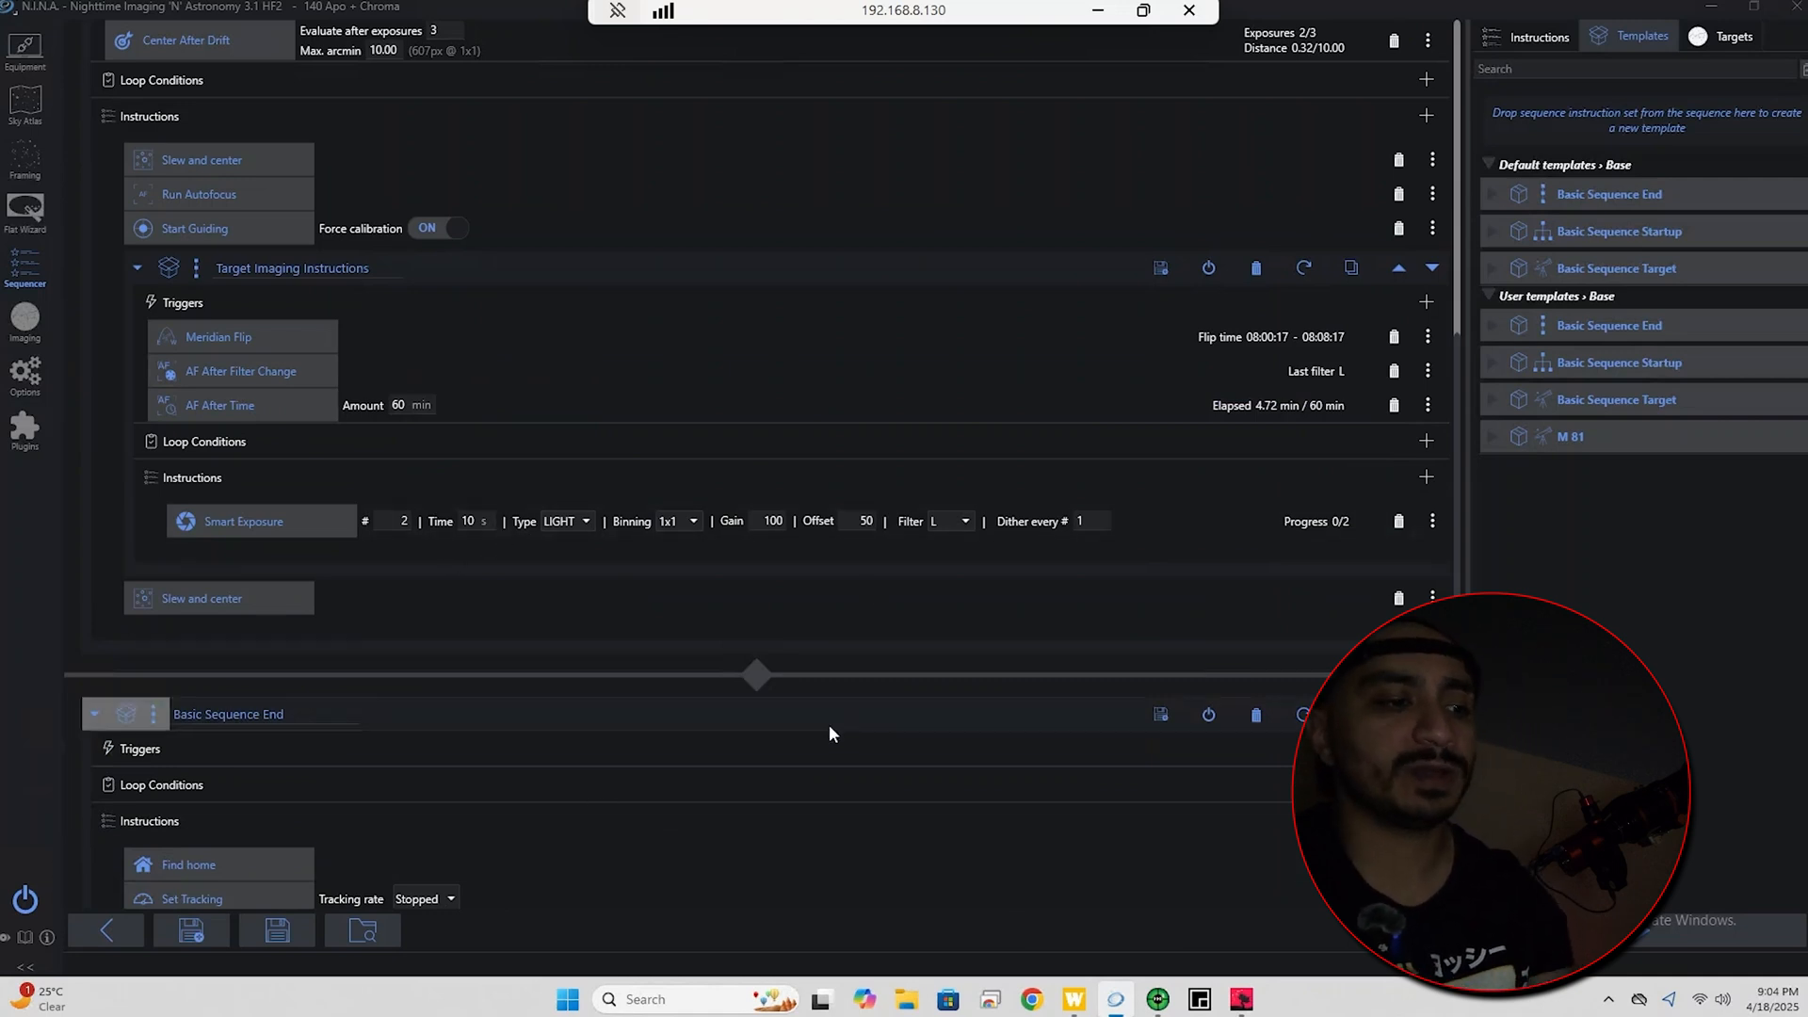
pyautogui.moveTo(784, 775)
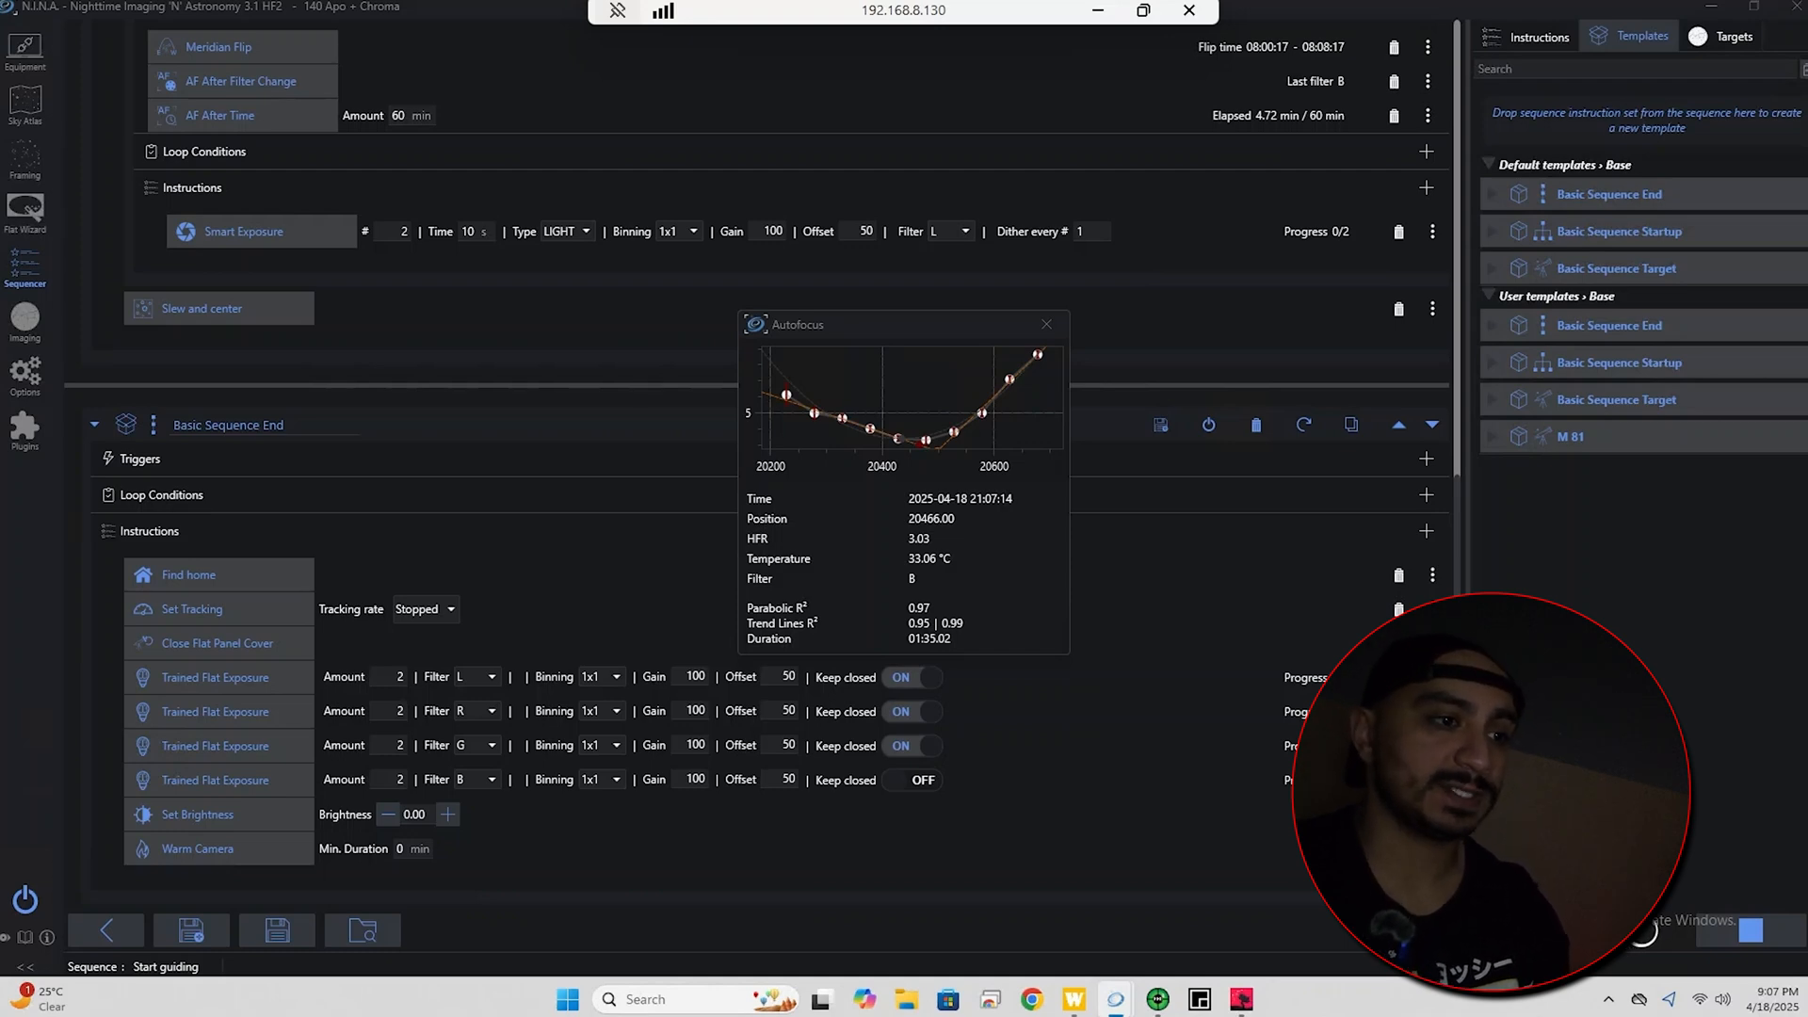
# - Check PHD2 guiding calibration while the sequence starts guiding on M 81
pyautogui.scroll(-3)
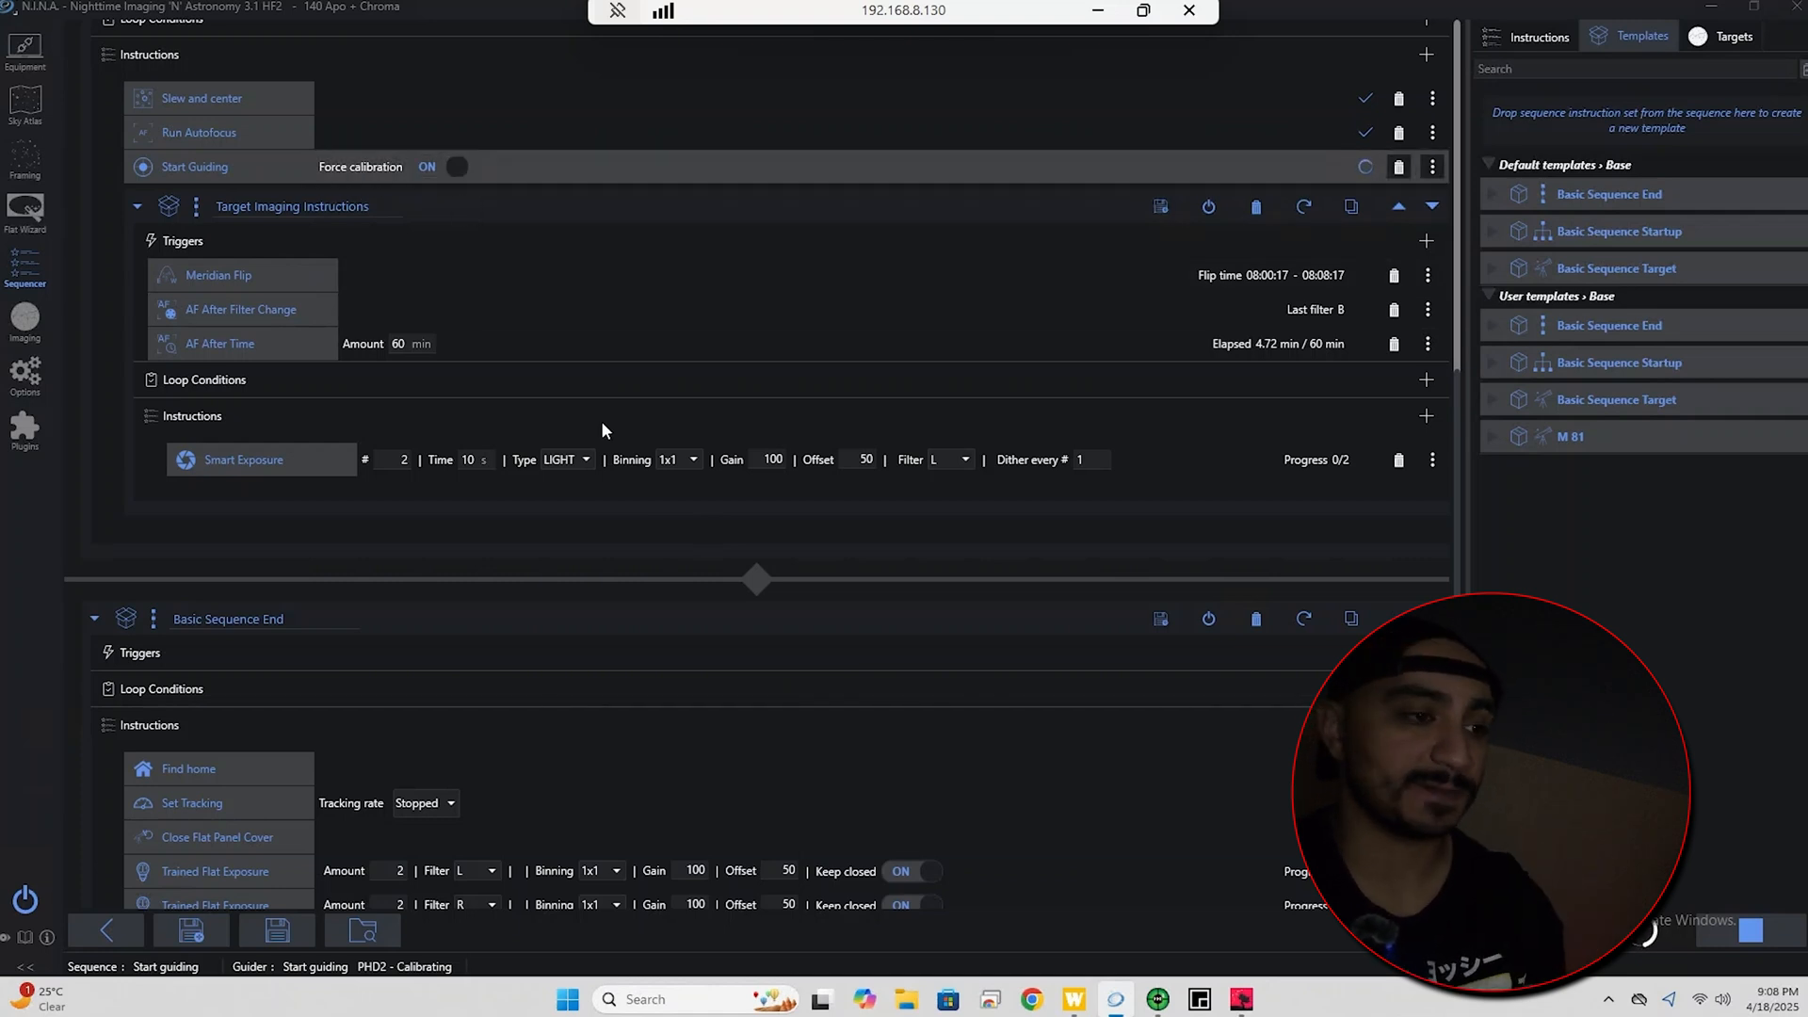
pyautogui.click(1156, 998)
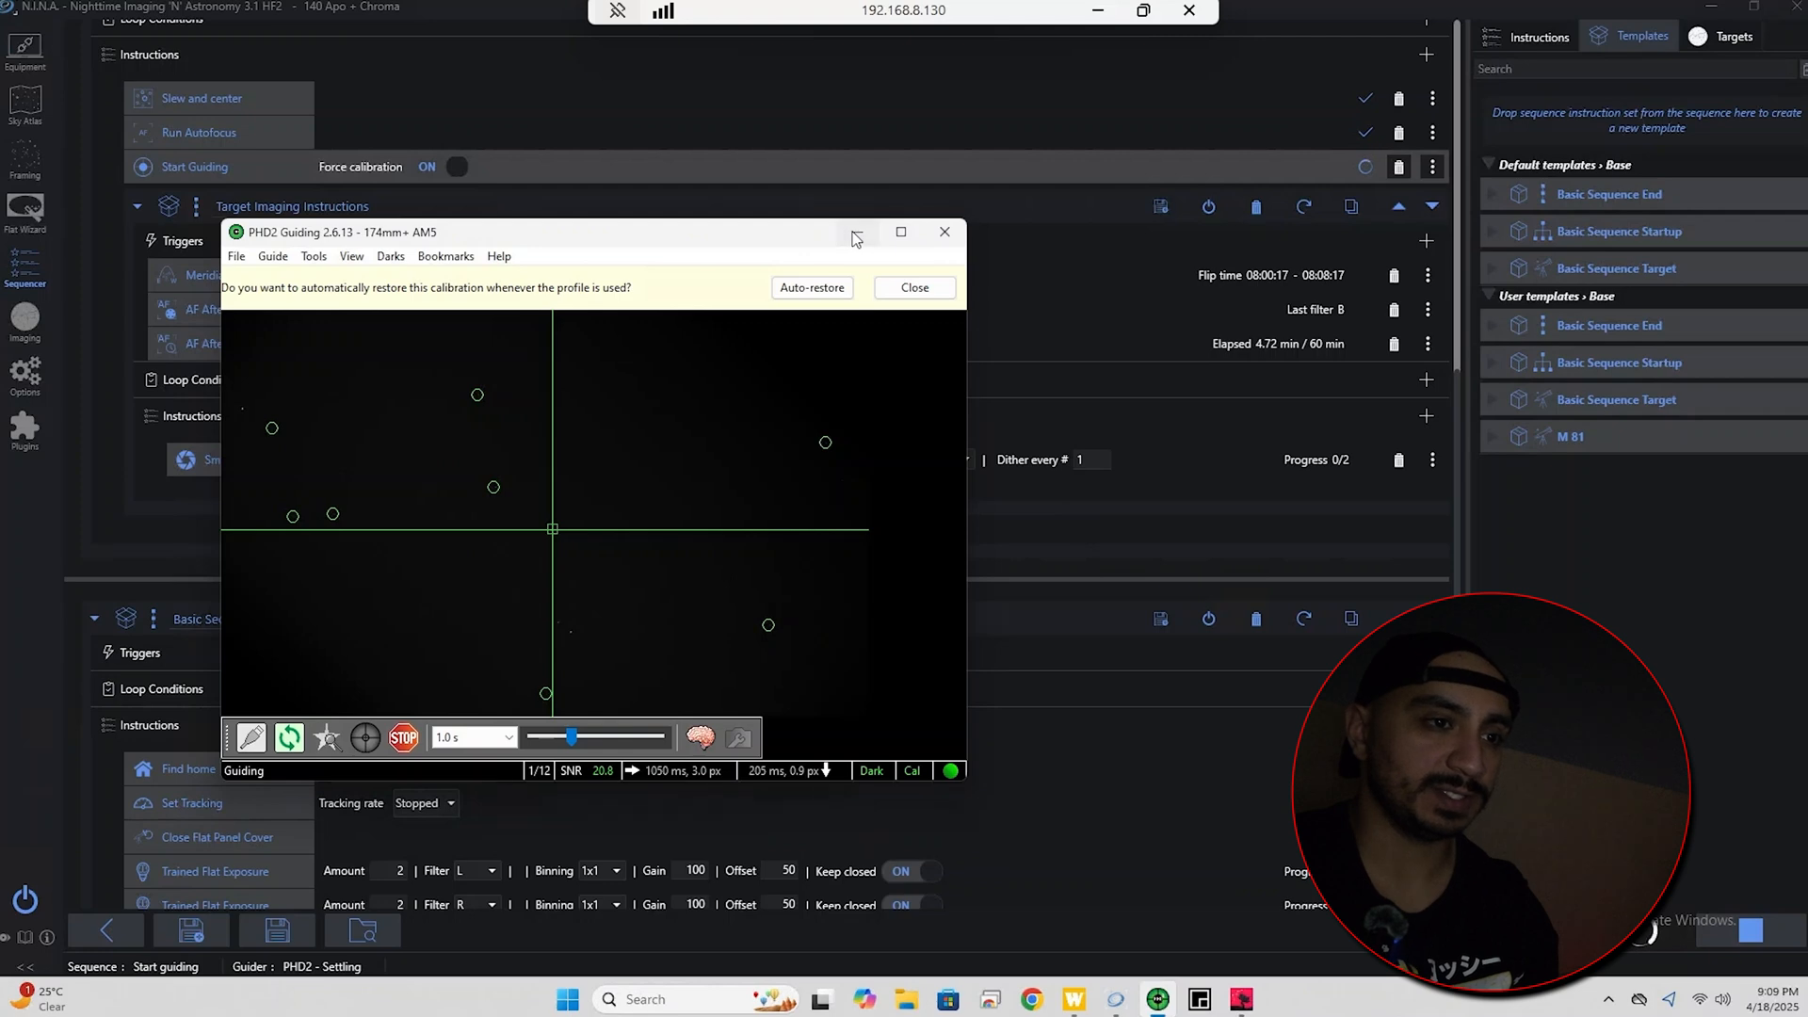
# - Minimize PHD2 so M 81's 10-second L exposures, 1 of 2, are visible in N.I.N.A
pyautogui.click(914, 286)
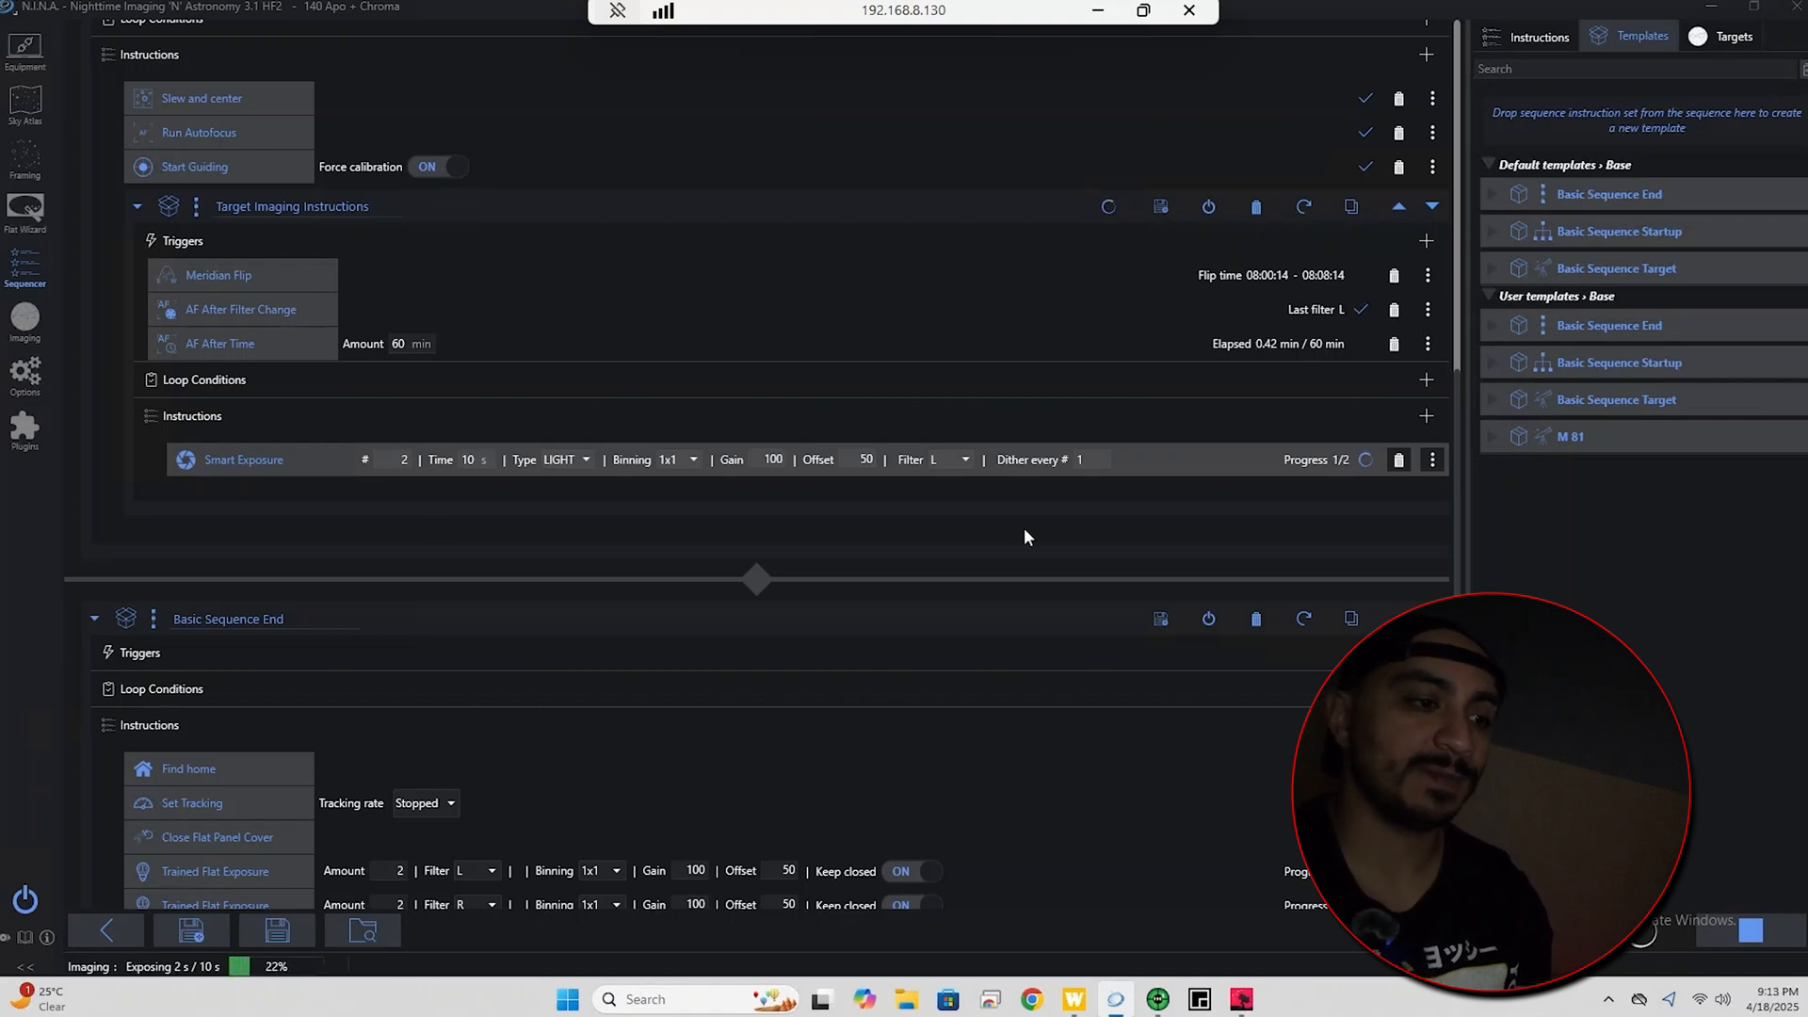
pyautogui.moveTo(900, 673)
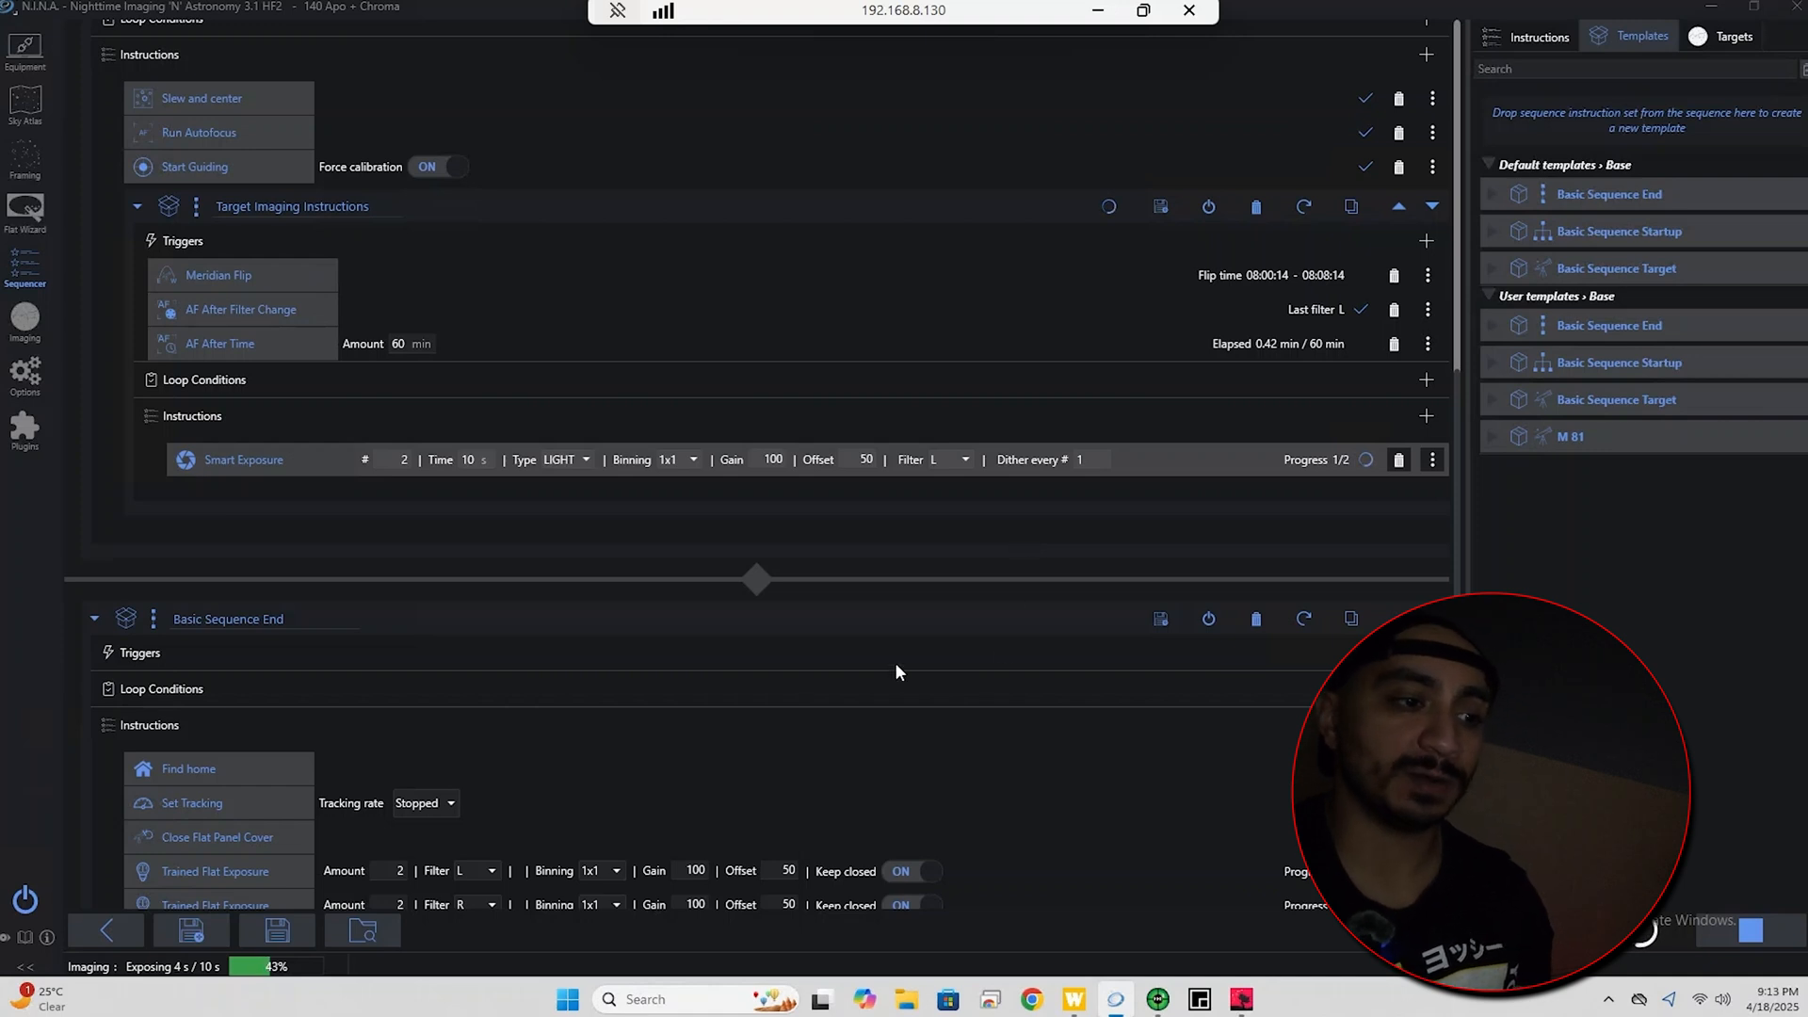
# - Watch the end block find home, stop tracking, close the flat panel cover and begin trained flats
pyautogui.scroll(-3)
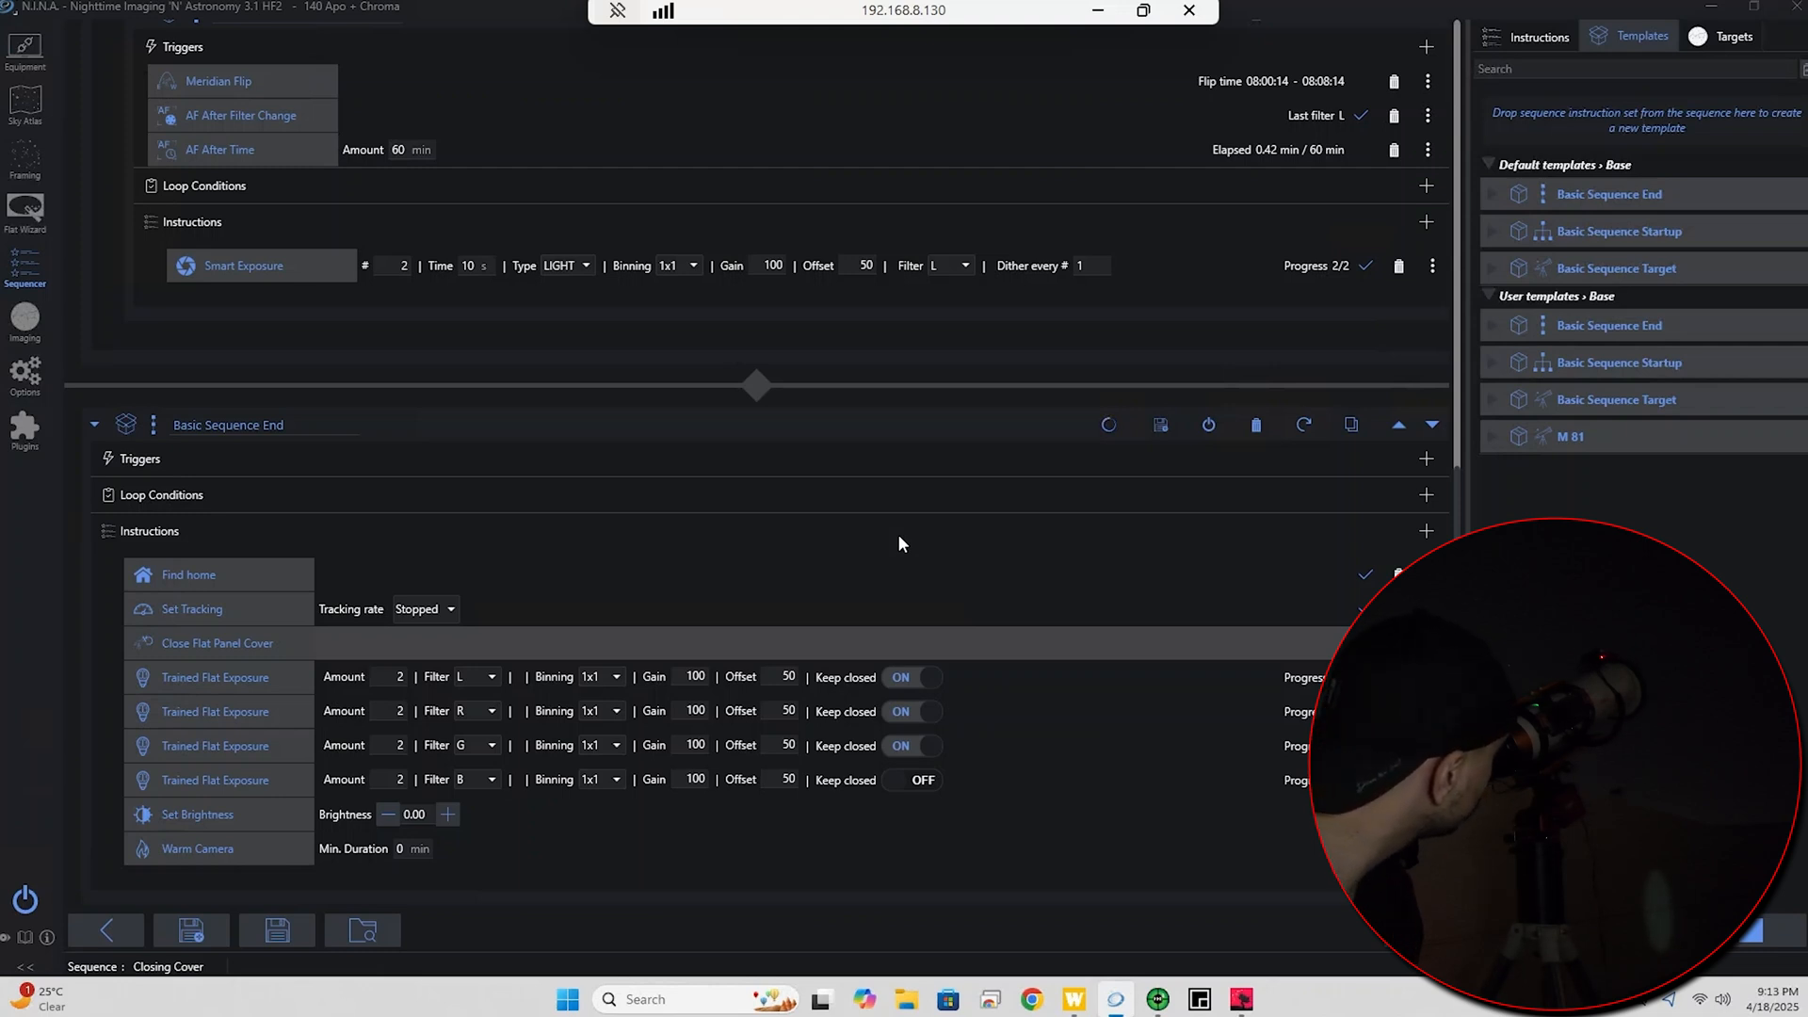
pyautogui.click(911, 676)
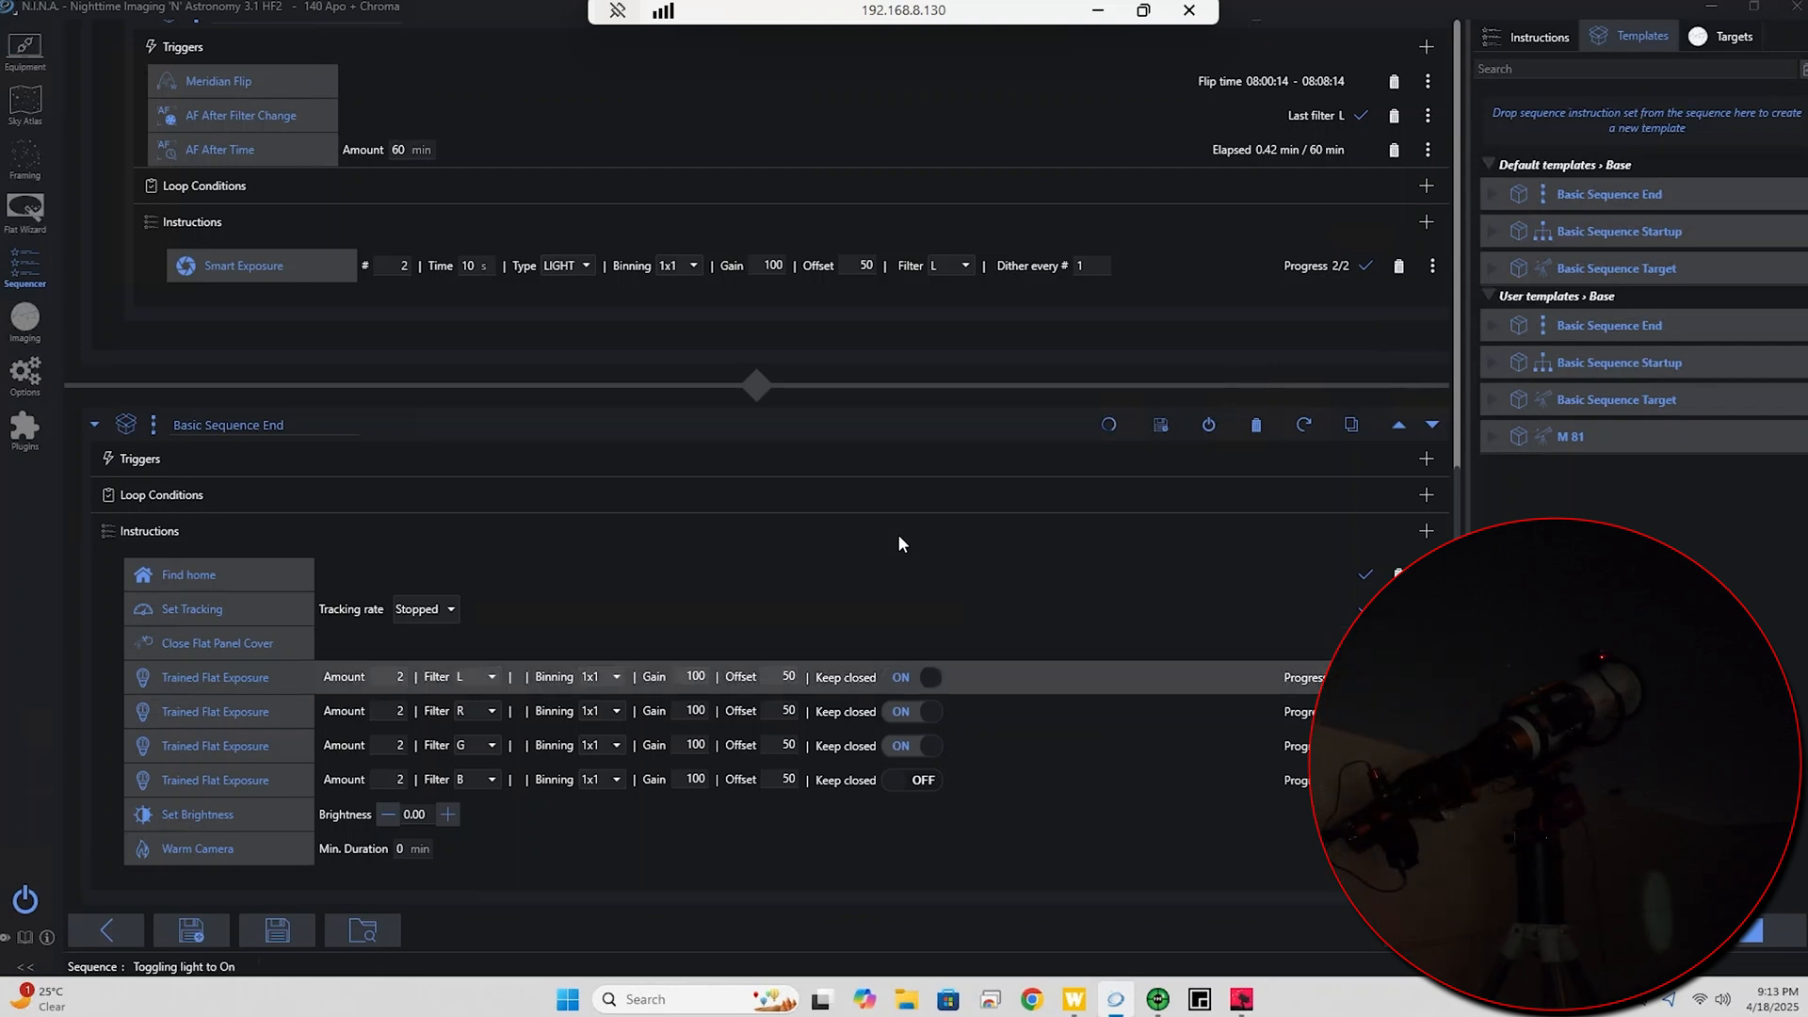